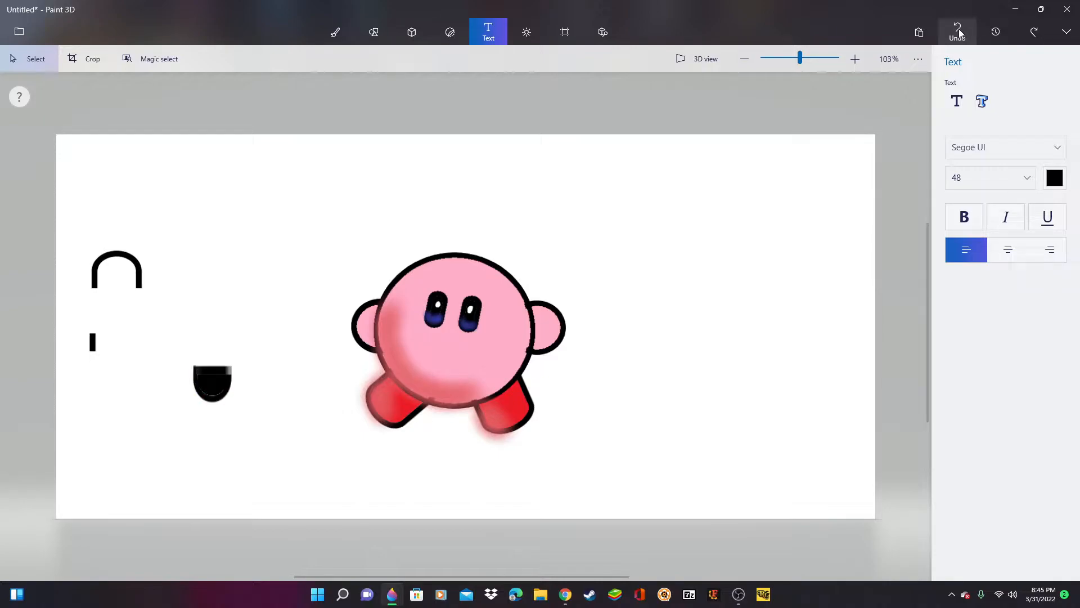
# Step: Undo Kirby's stray marks, blue eyes, shading, red feet, pink fill, arms and feet
pyautogui.click(957, 30)
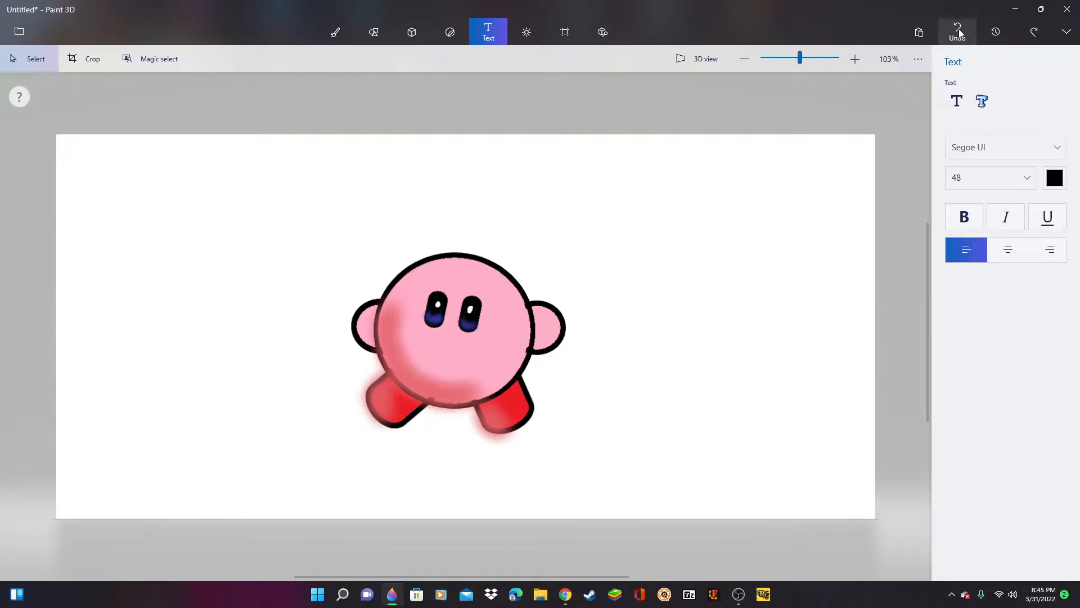
pyautogui.click(957, 28)
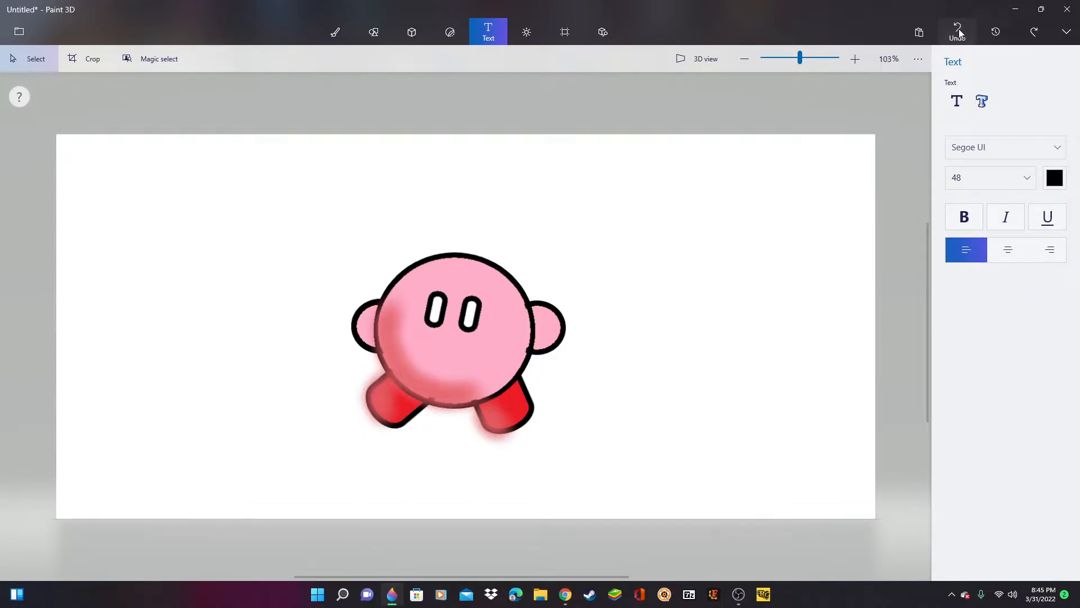
pyautogui.click(958, 28)
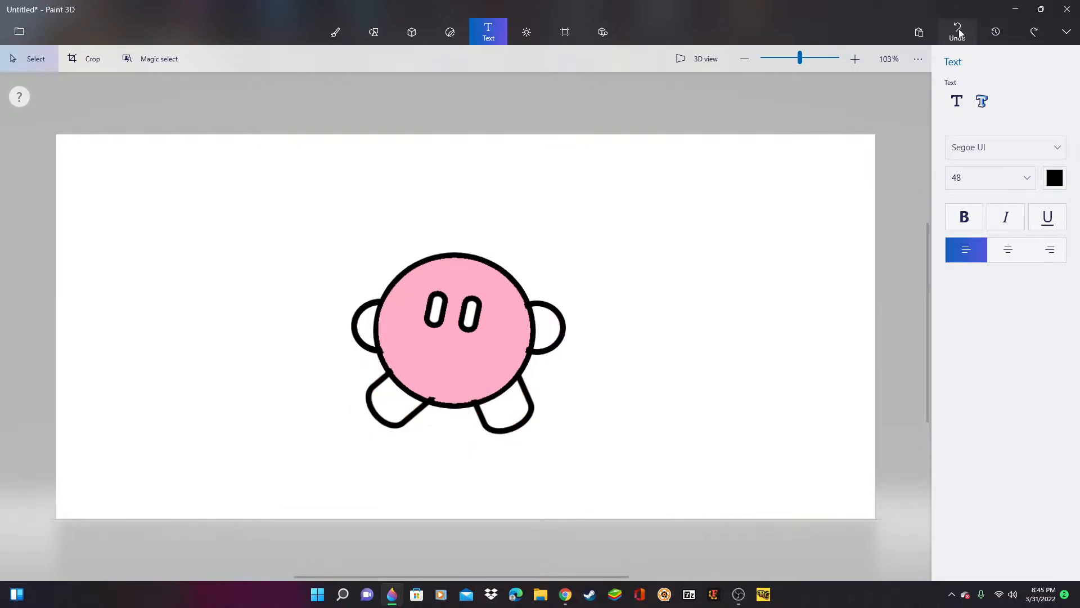
pyautogui.click(958, 29)
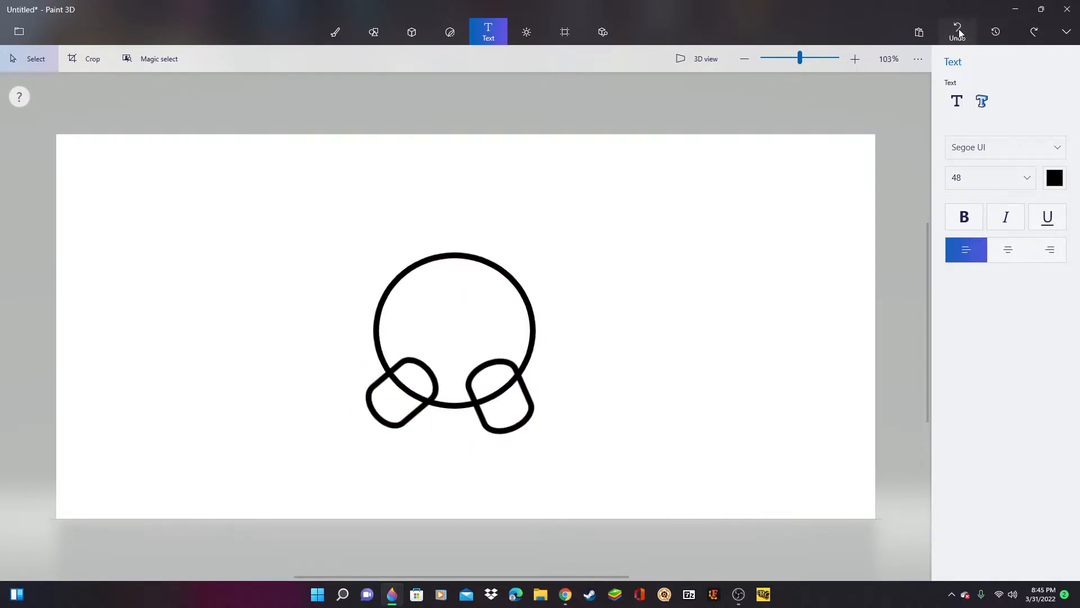
pyautogui.click(958, 31)
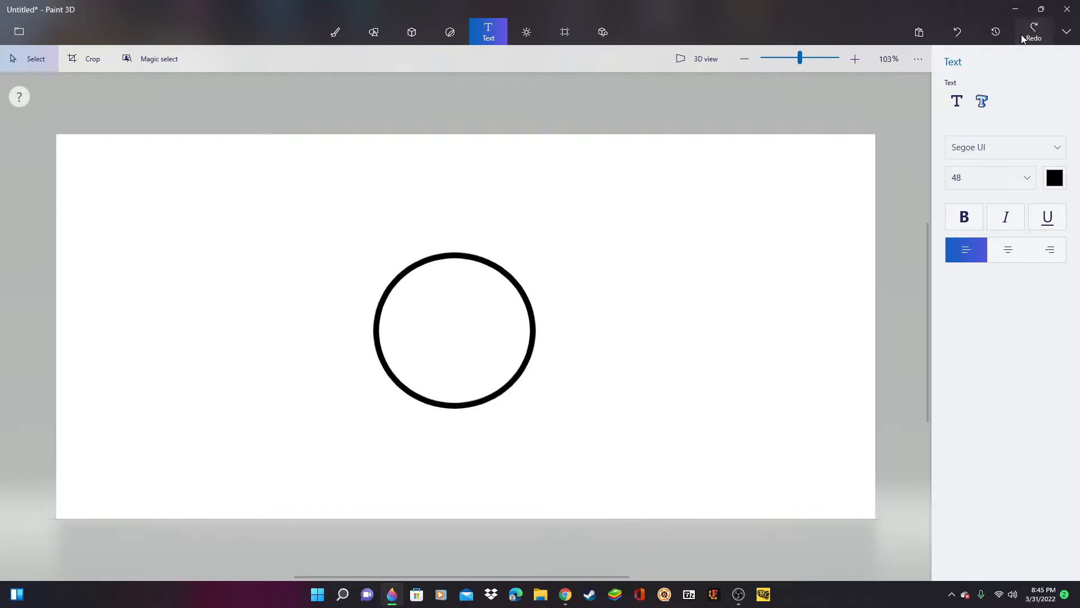